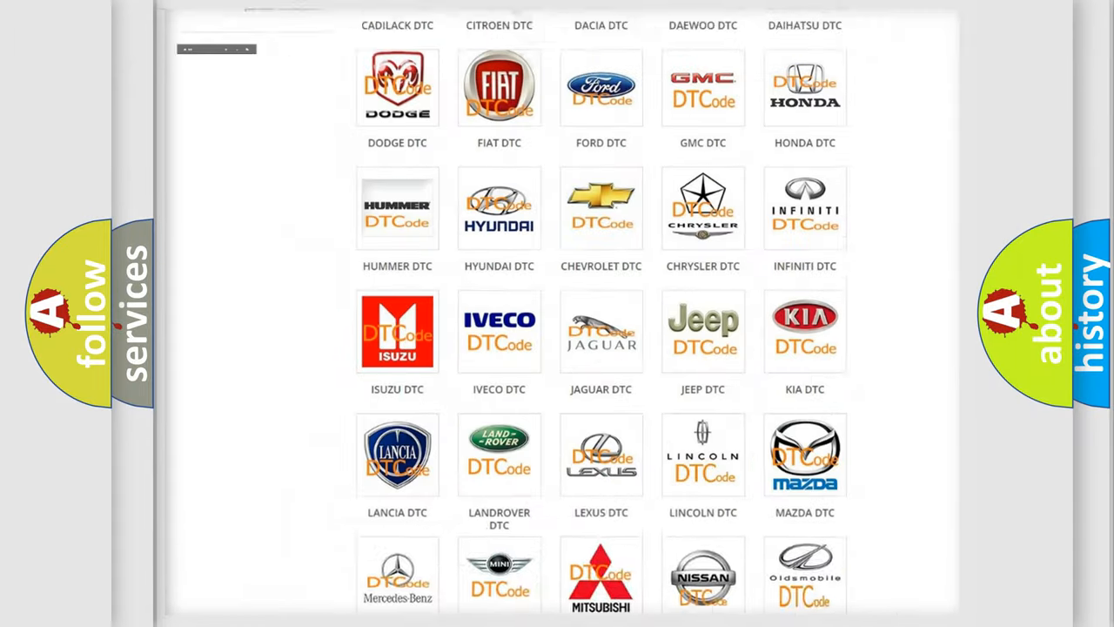
- Open the FIAT DTC page and browse its code subcategories such as B000111 and B1A20
scroll(up, 3)
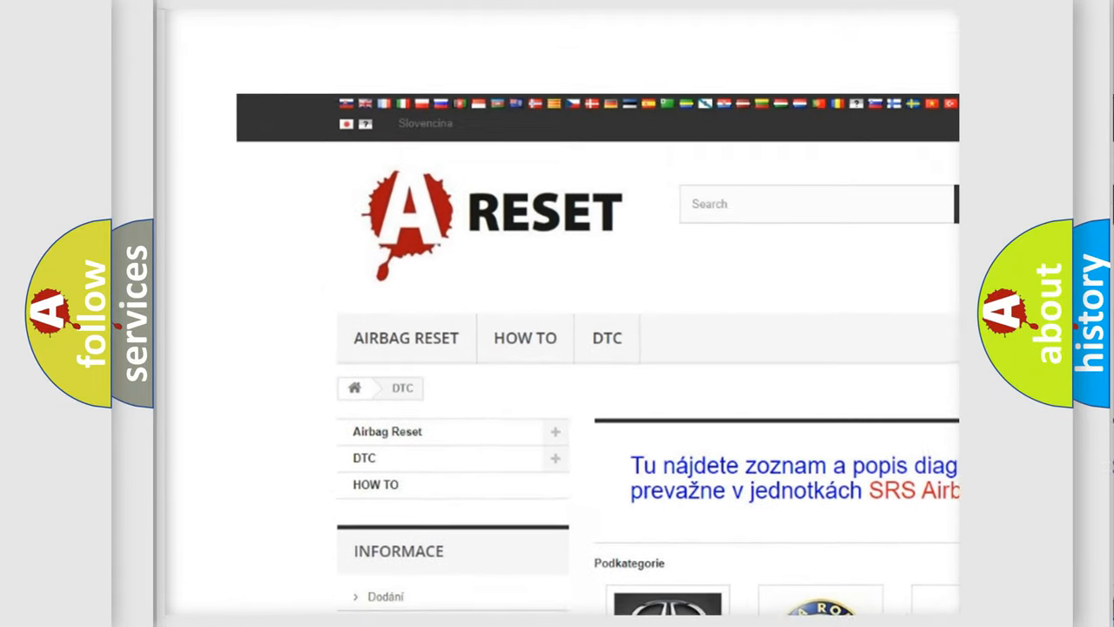
scroll(up, 3)
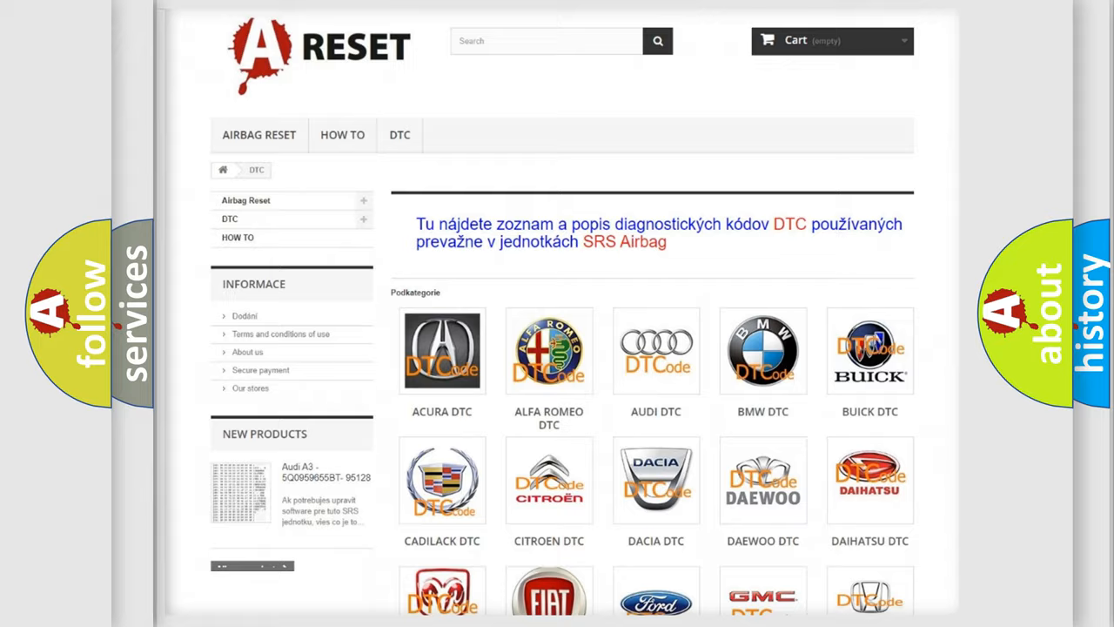
scroll(down, 3)
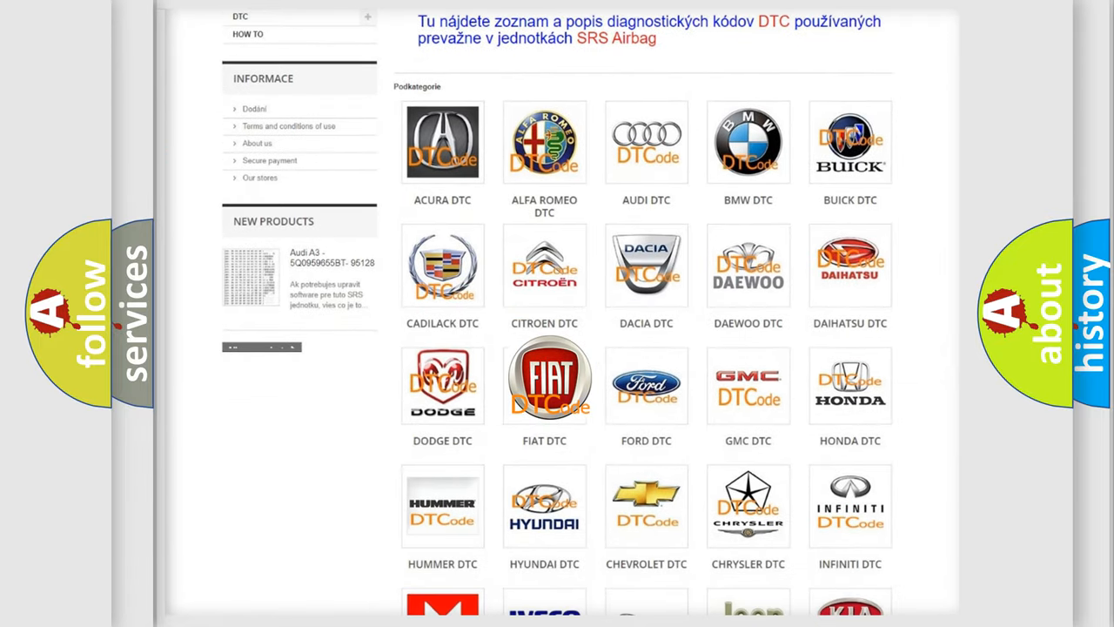
click(543, 383)
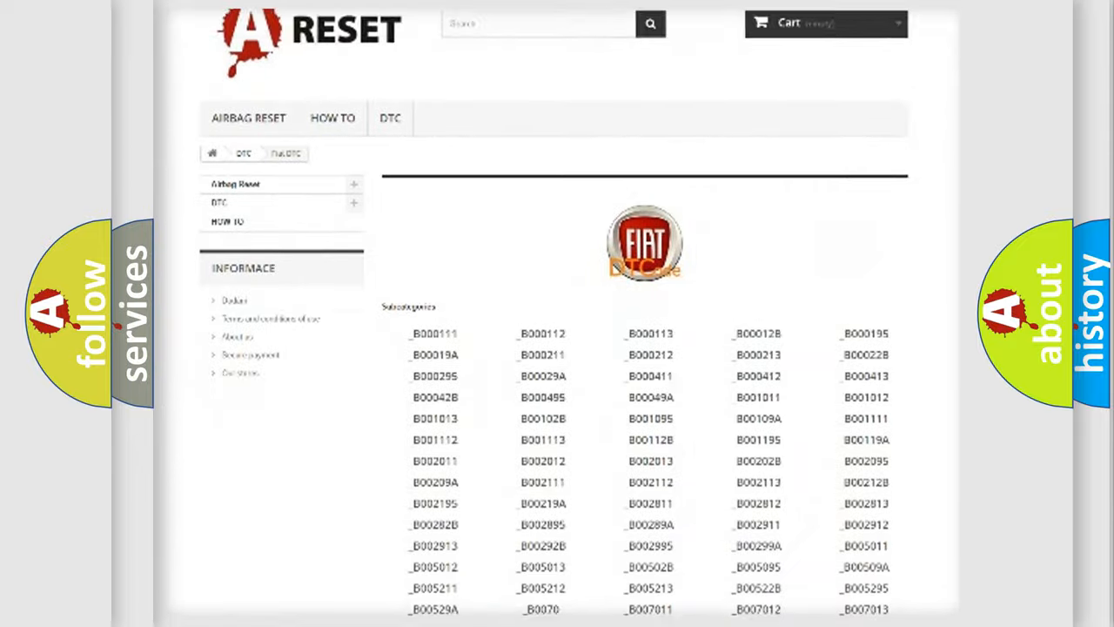
scroll(down, 3)
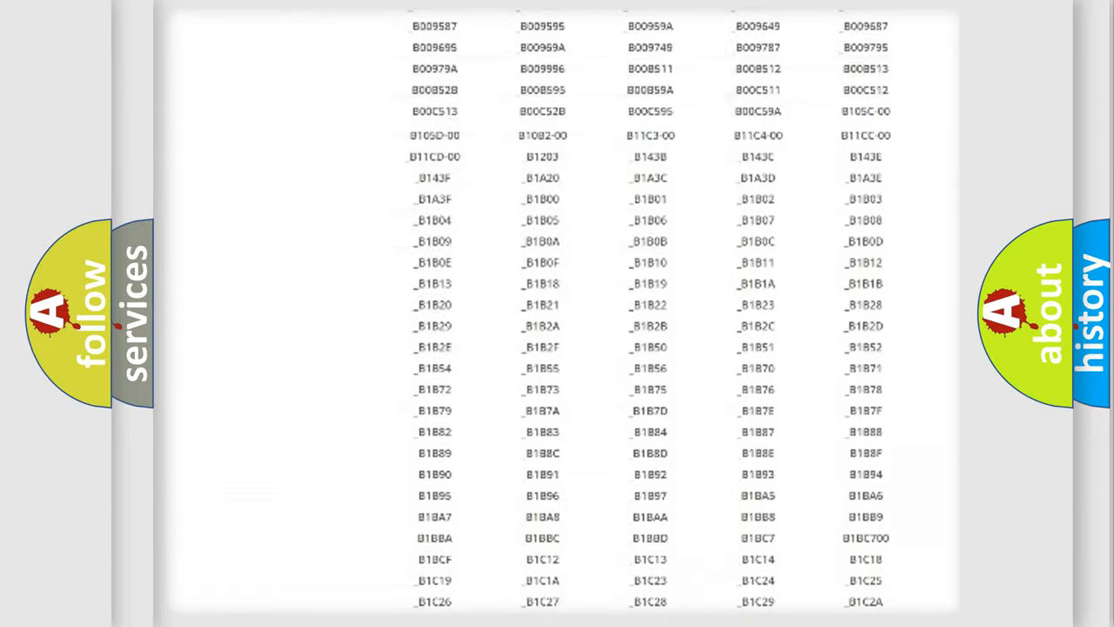
scroll(up, 3)
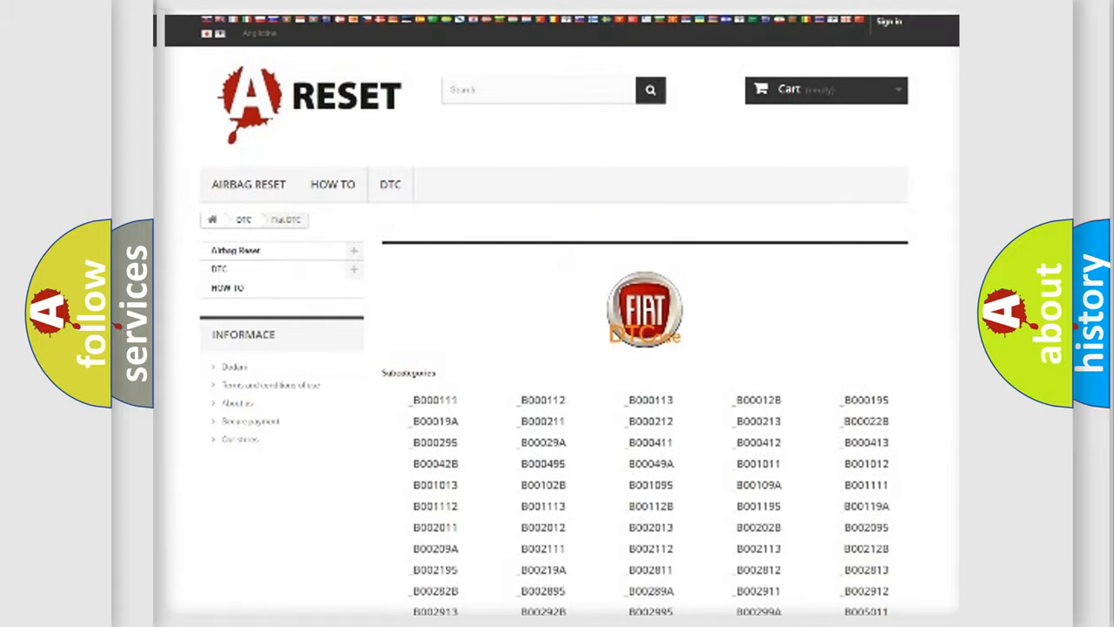